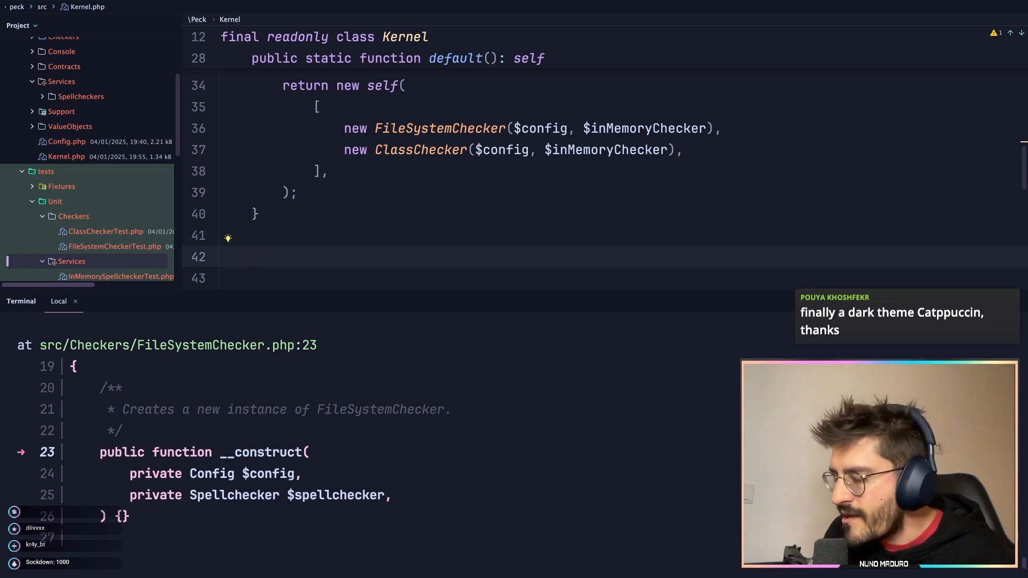
# Type a joke comment and a sample status-200 test line in Kernel.php, then undo them
pyautogui.write('// I DONT HAVE TIME TO W')
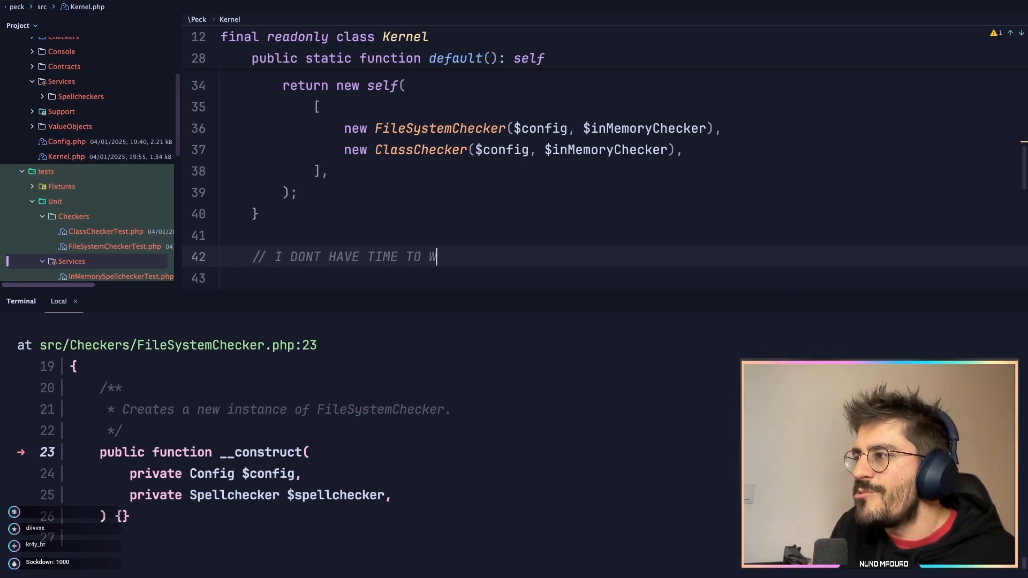
pyautogui.write('RITE TESTS... I HAVE TO GO TO WORK')
pyautogui.write("$this->get('/')->assertOk(")
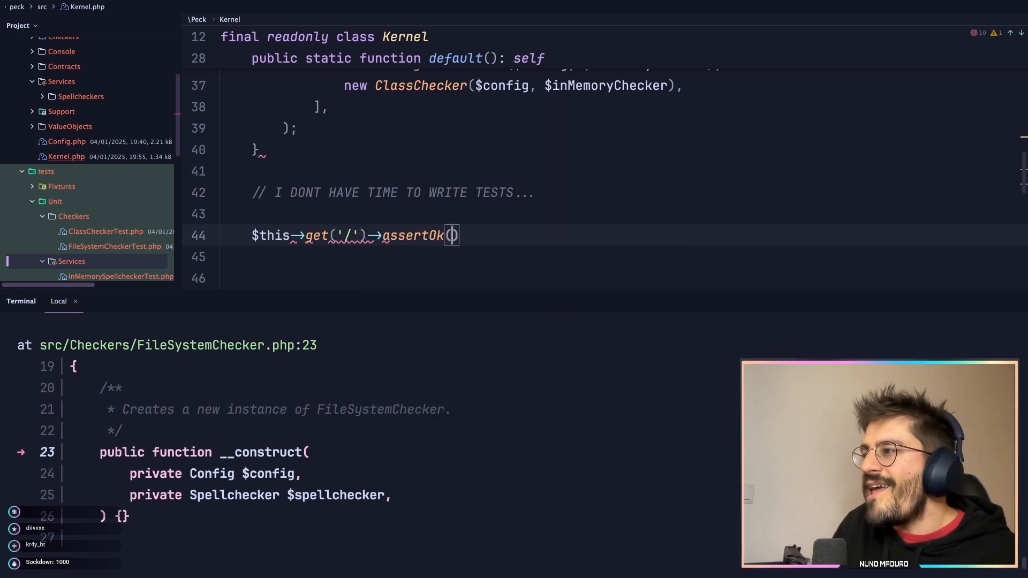
pyautogui.write('; / /')
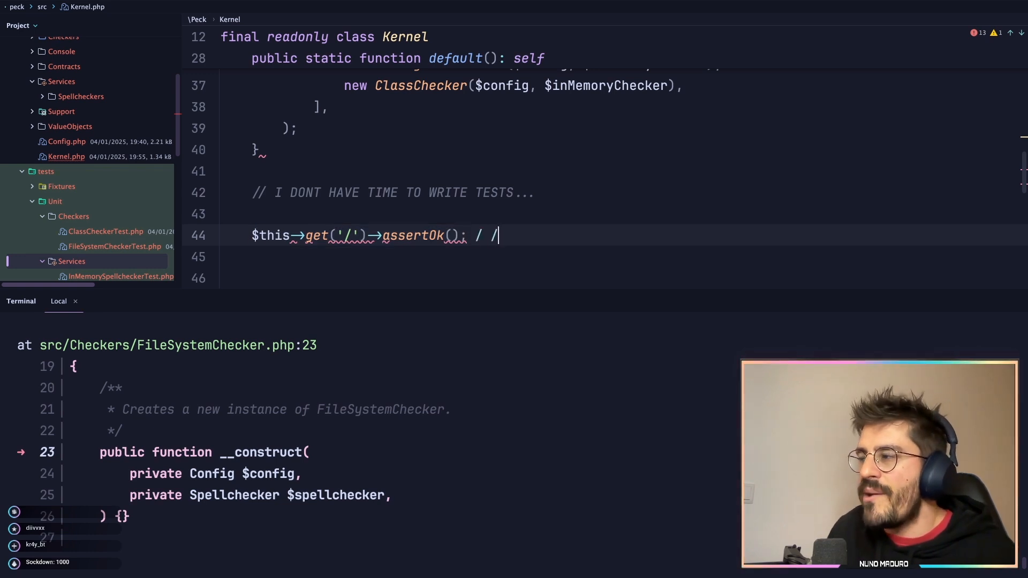
pyautogui.write('200')
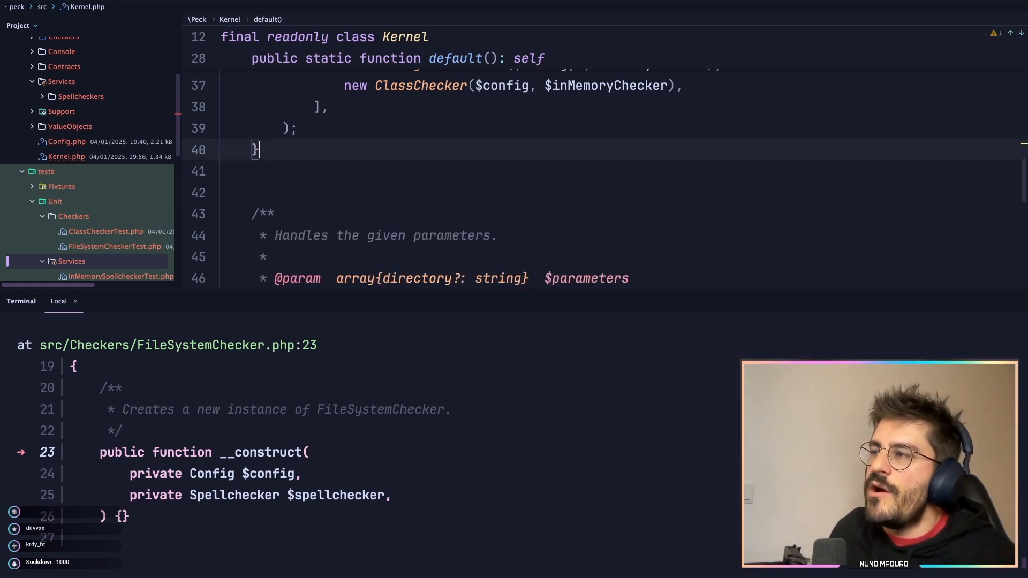
pyautogui.press('Return')
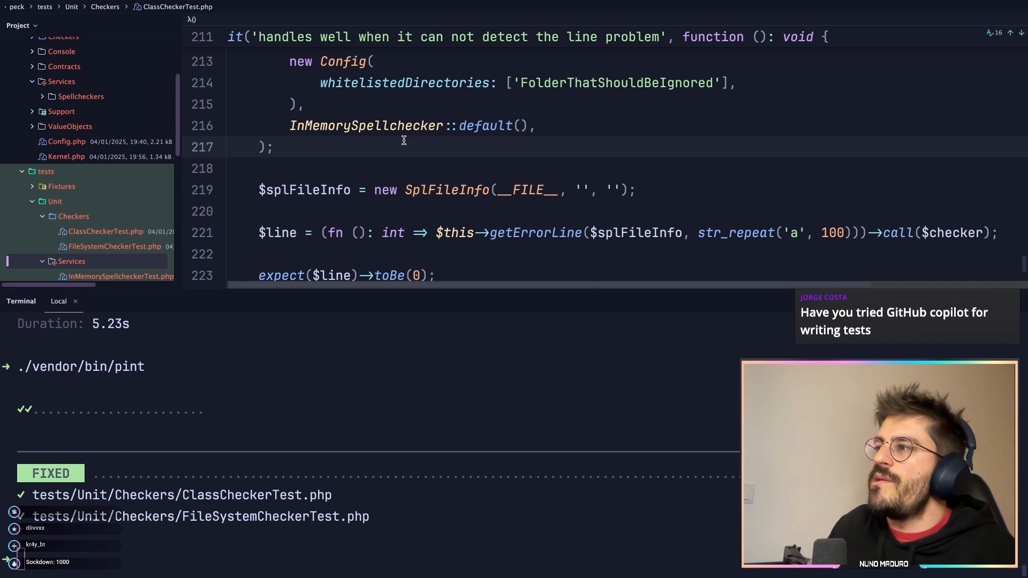
# Note smoke, integration and unit tests as comments, with a $this->get('/')->assertStatus(200) example
pyautogui.write('// smoke tes')
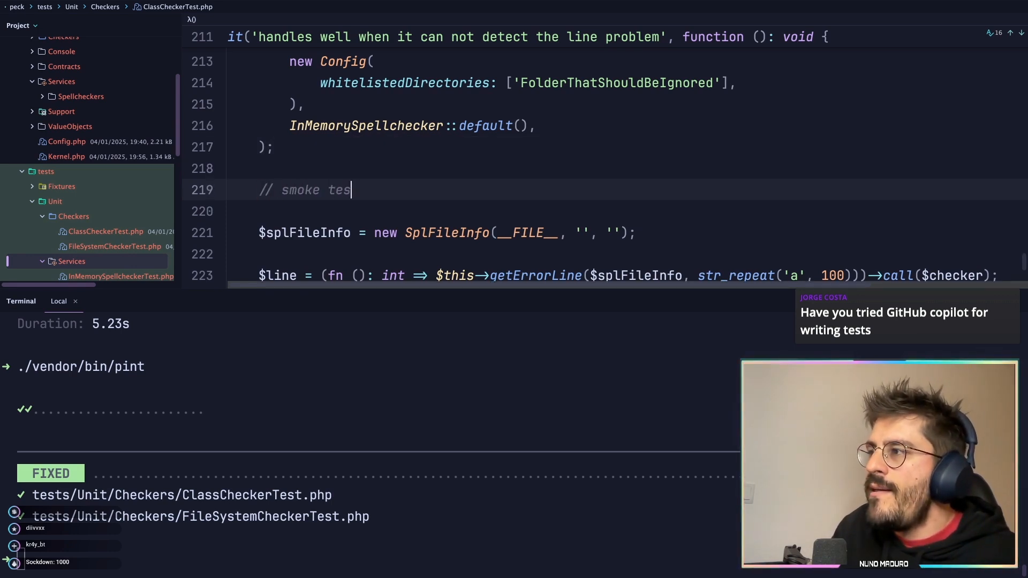
pyautogui.write('ts')
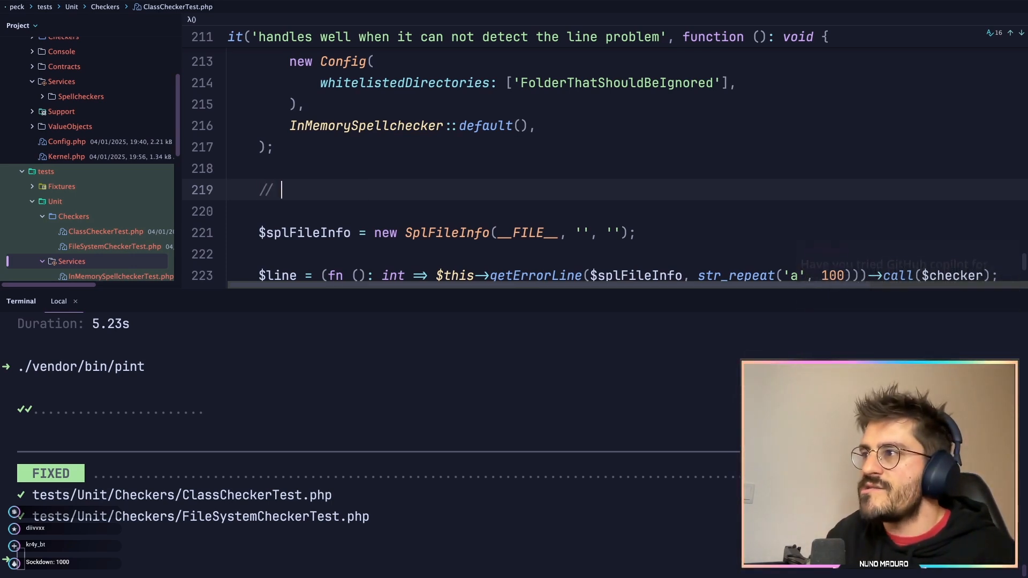
pyautogui.write('smoke tests')
pyautogui.write('// integration tests')
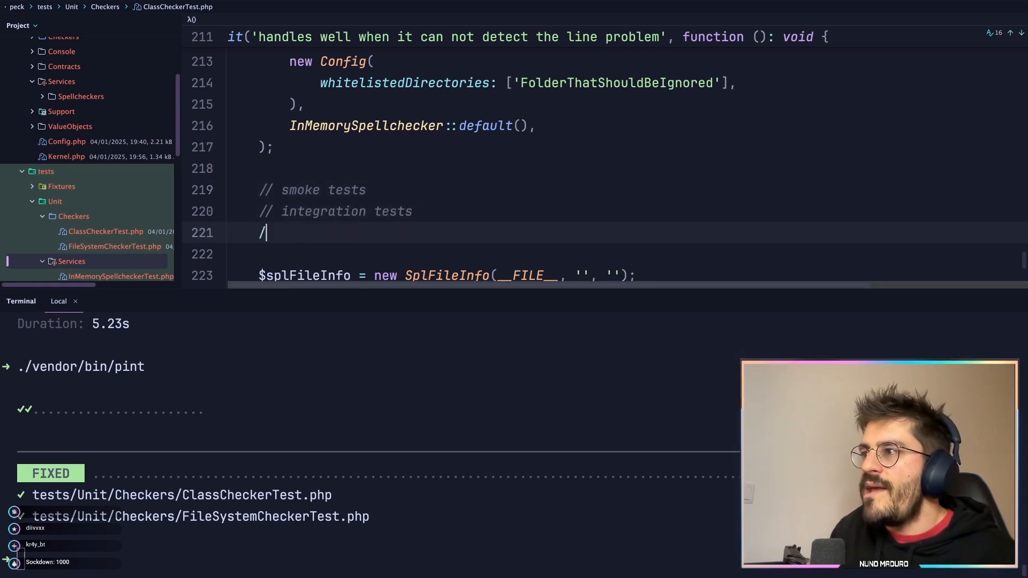
pyautogui.write('unit tests')
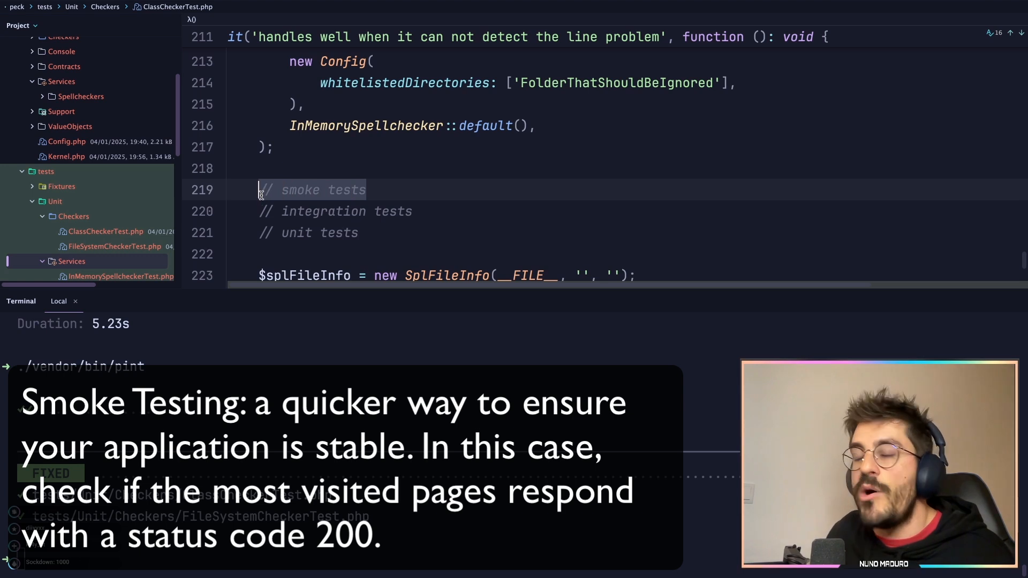
pyautogui.moveTo(456, 187)
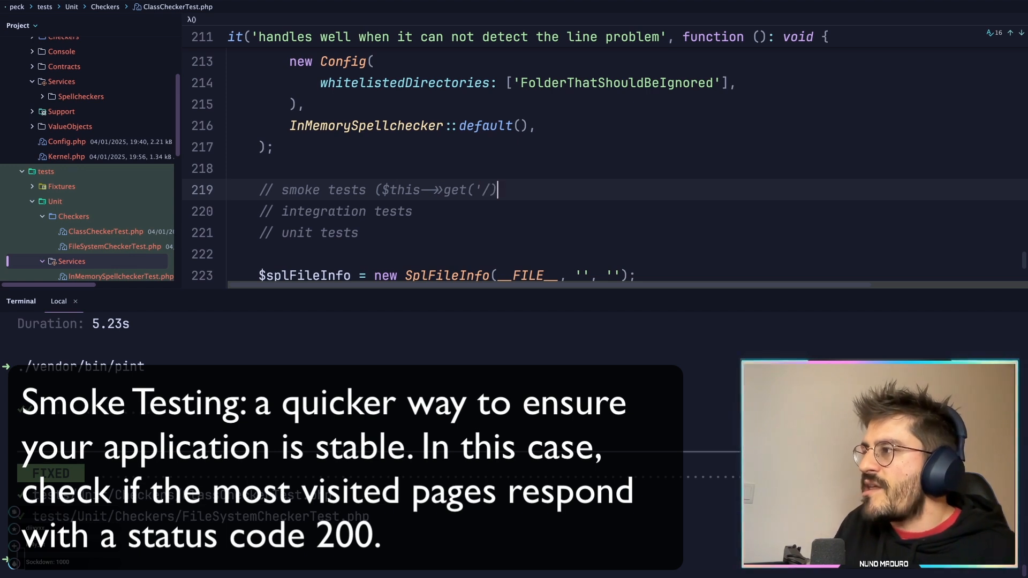
pyautogui.write('->assertOk();)')
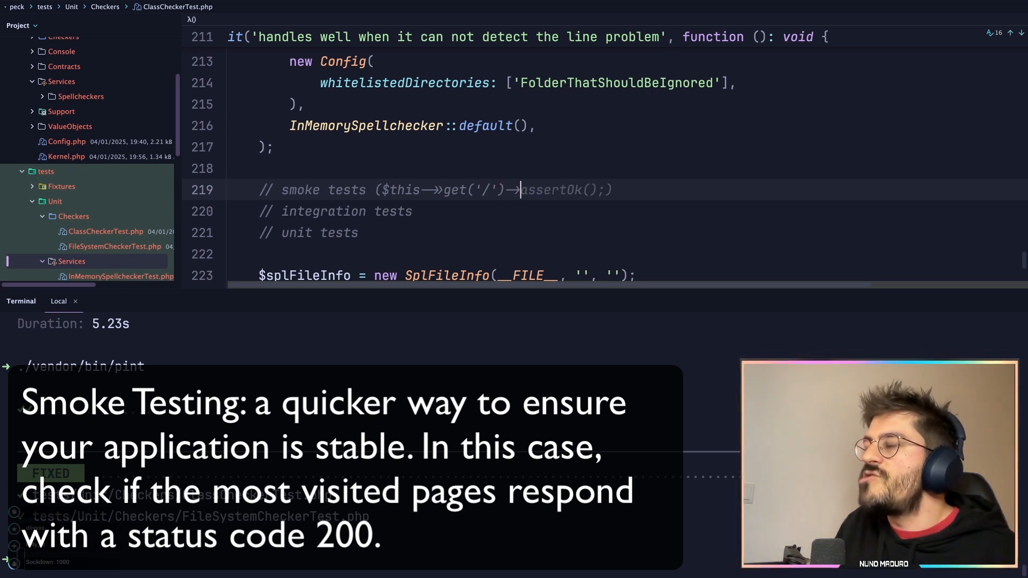
pyautogui.write('assertStatus(')
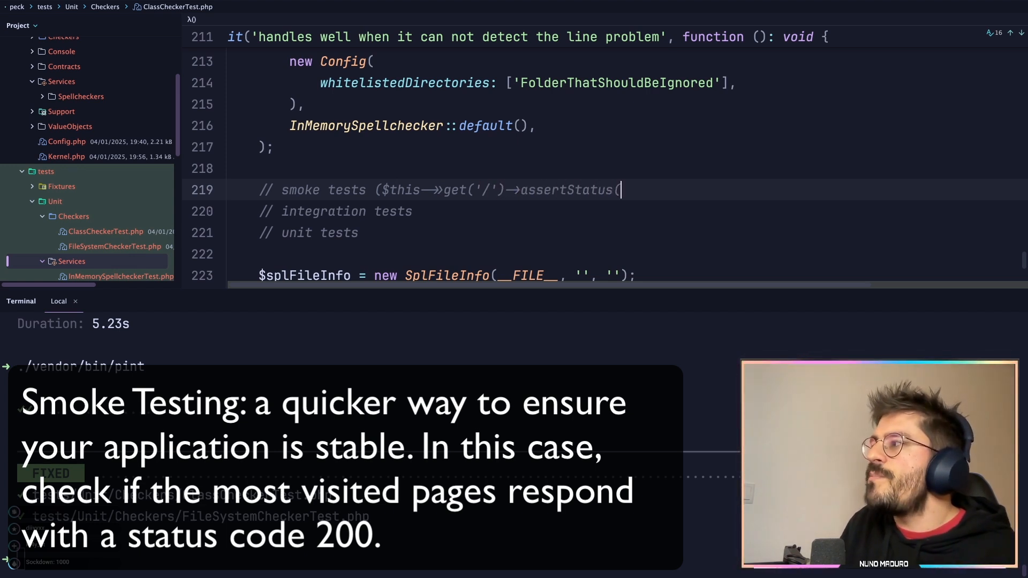
pyautogui.write('200);)')
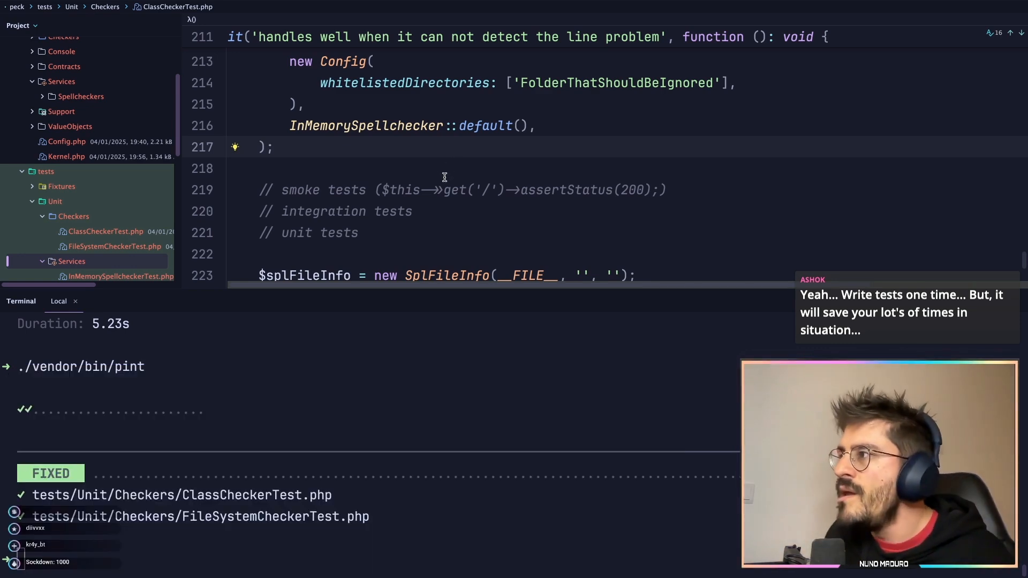
pyautogui.click(413, 211)
pyautogui.write(':')
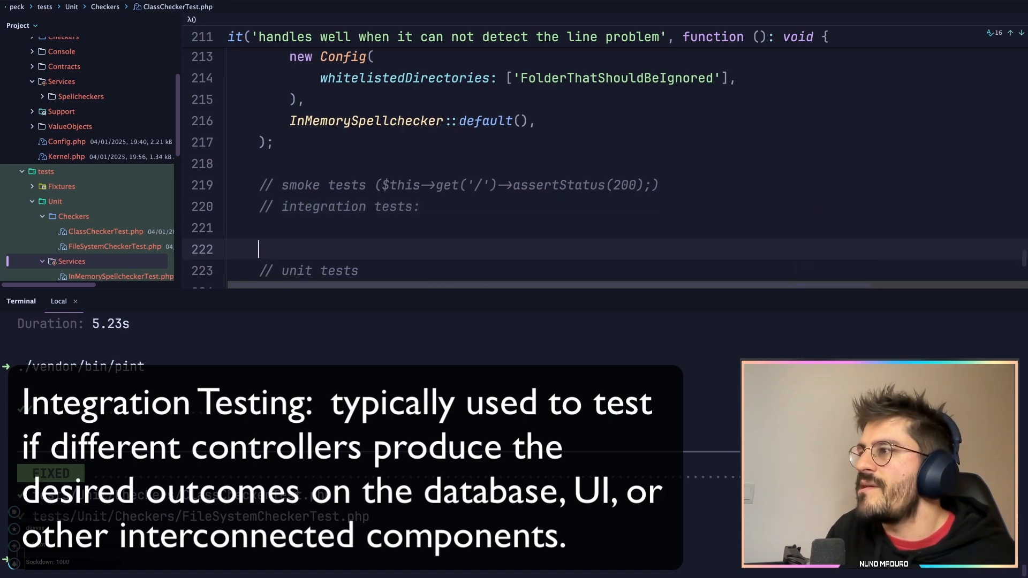
# Sketch an integration test: User::factory()->create(), post an article as that user, assertDatabaseHas('articles')
pyautogui.write('$user')
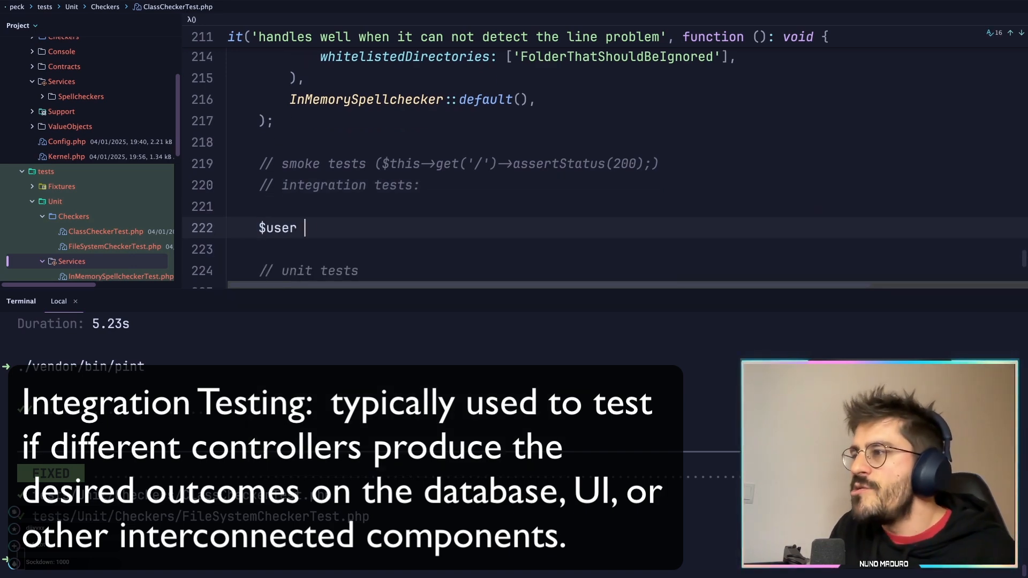
pyautogui.write('= User::factory()->create();')
pyautogui.write('$this->actingAs($user)->')
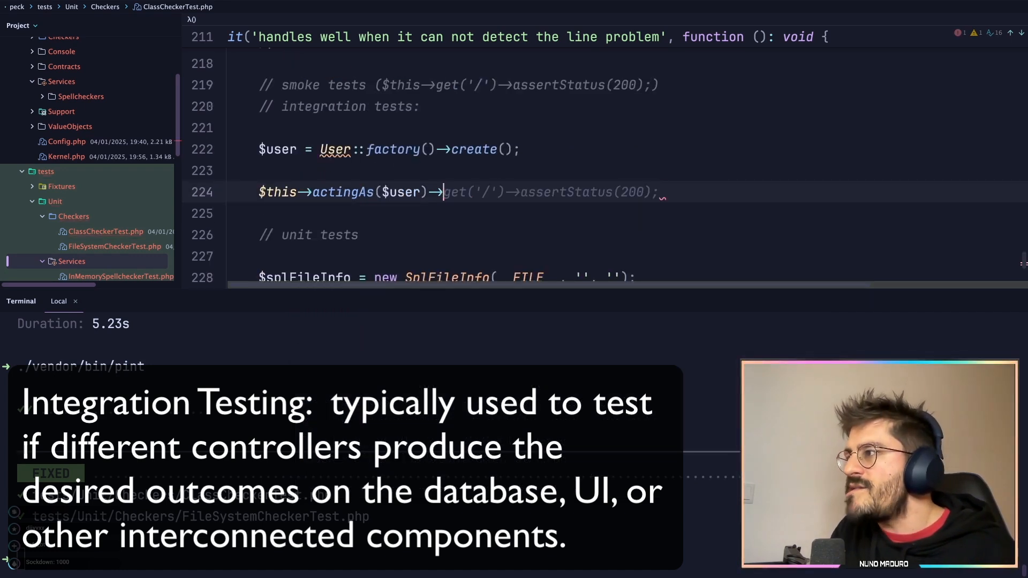
pyautogui.write("post('/logout')->assertRedirect('/');")
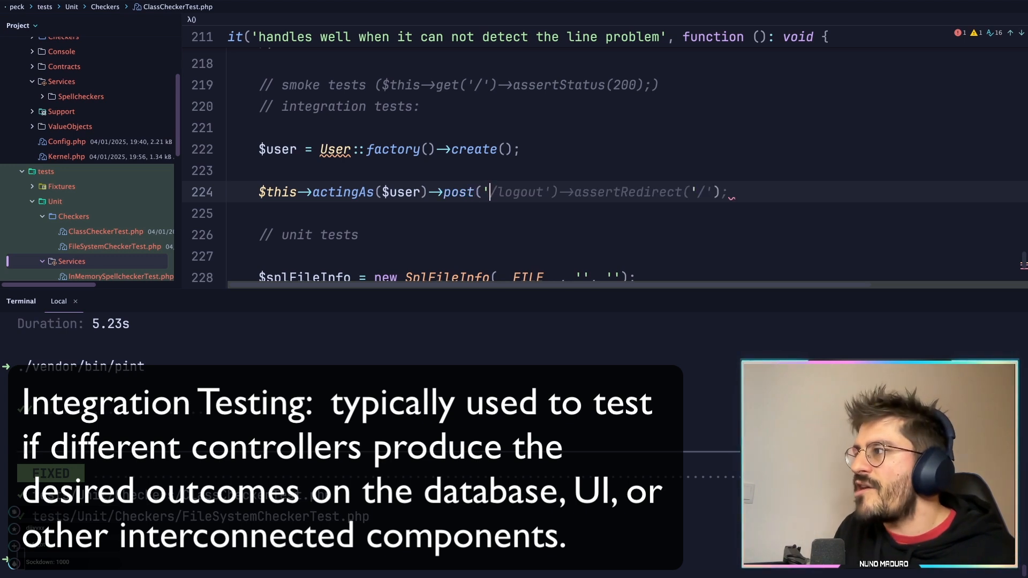
pyautogui.write("article');")
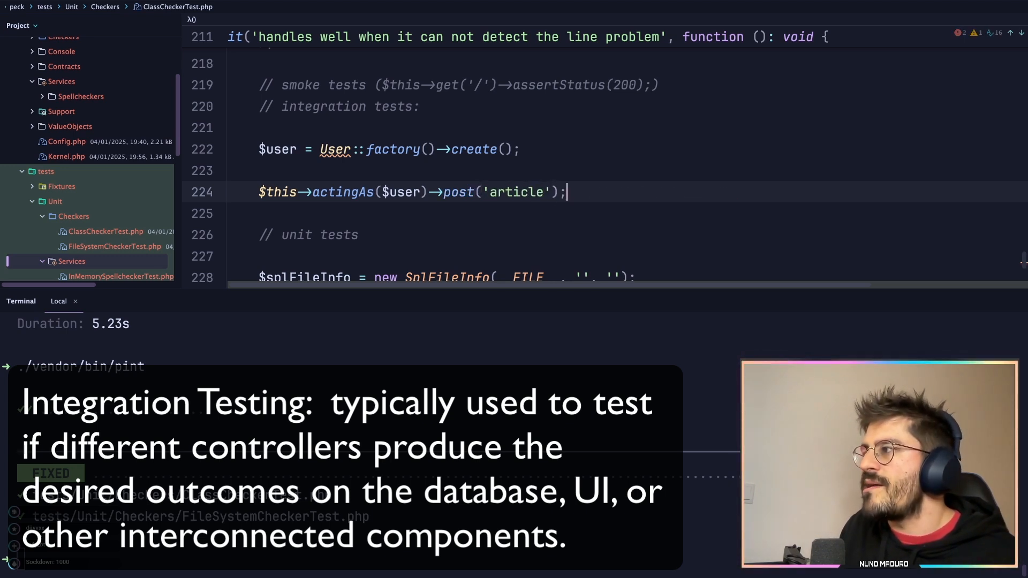
pyautogui.write(', [...]')
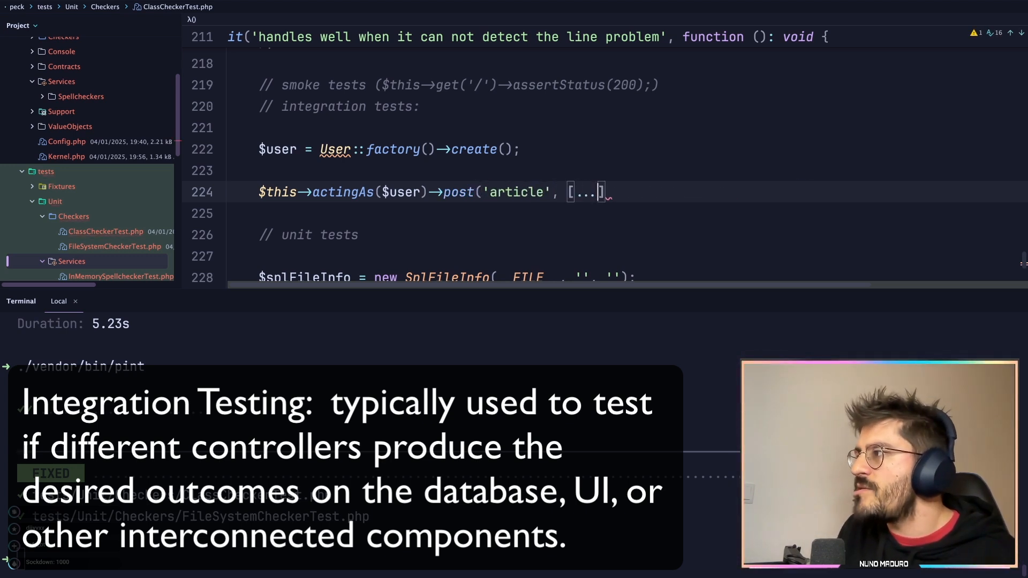
pyautogui.write('$this->')
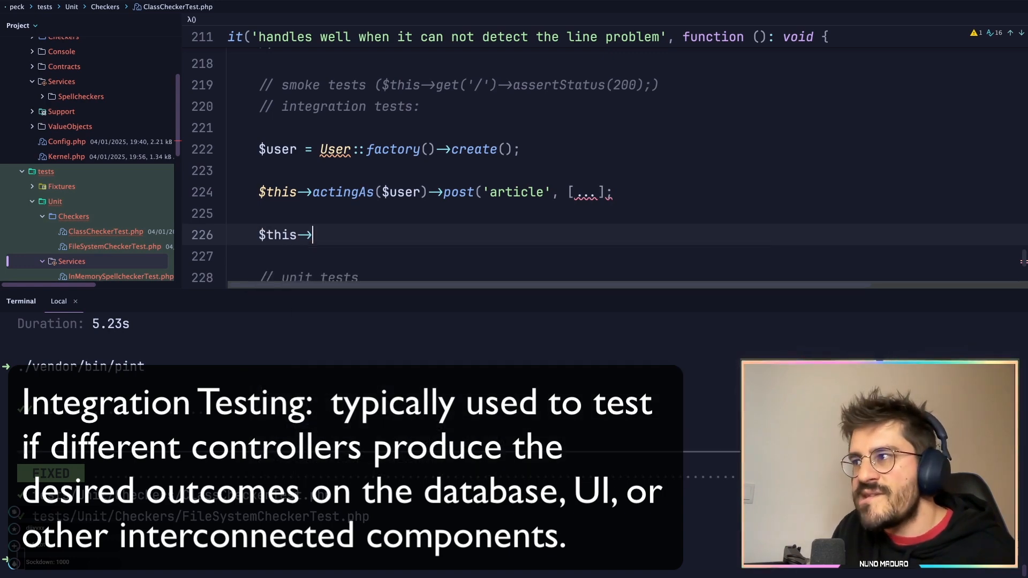
pyautogui.write("assertDatabaseHas('articles', [...]);")
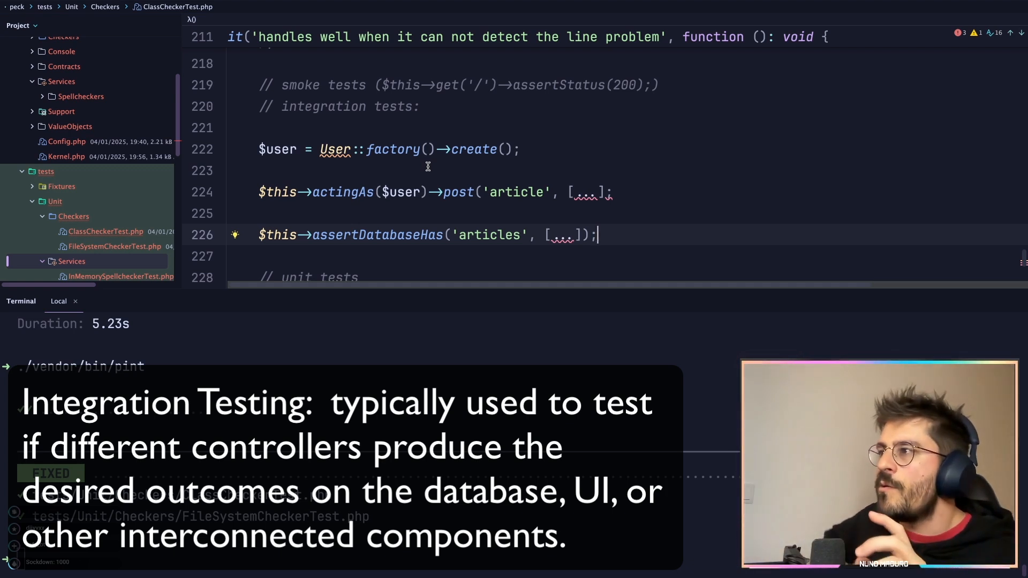
# Add '// mutation testing' and '// coverage' notes below '// unit tests', then review the notes
pyautogui.click(366, 192)
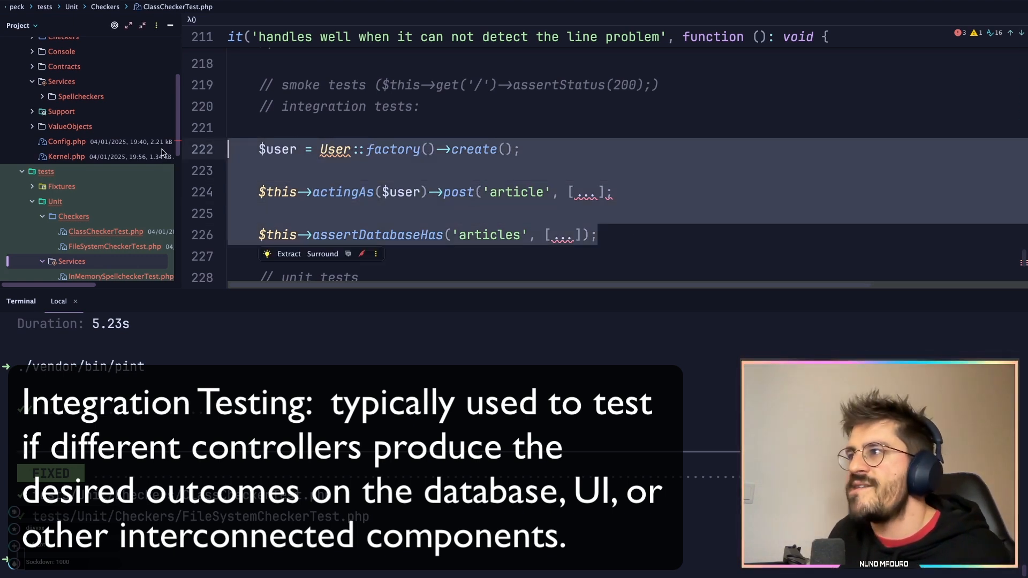
pyautogui.moveTo(334, 149)
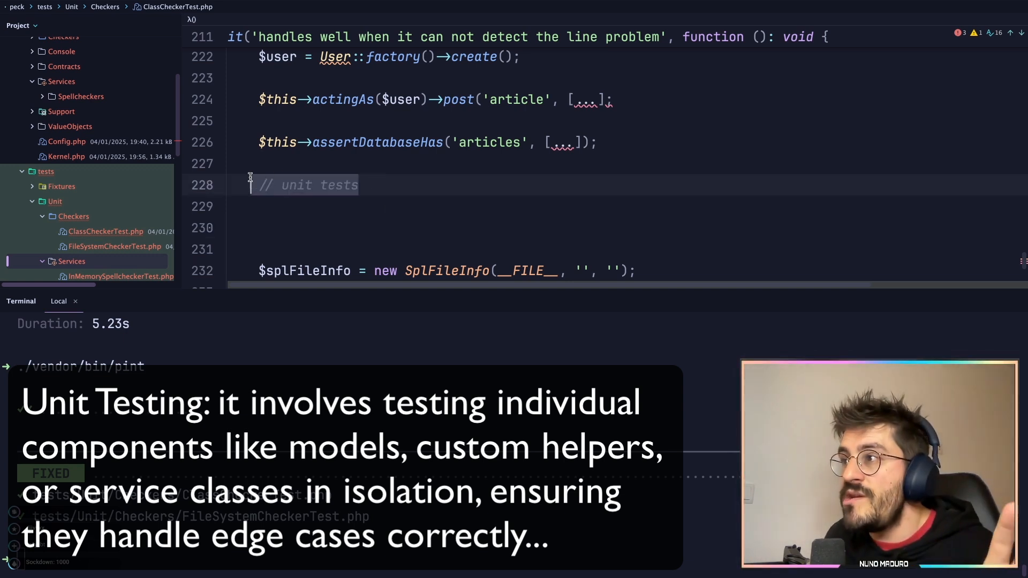
pyautogui.scroll(3)
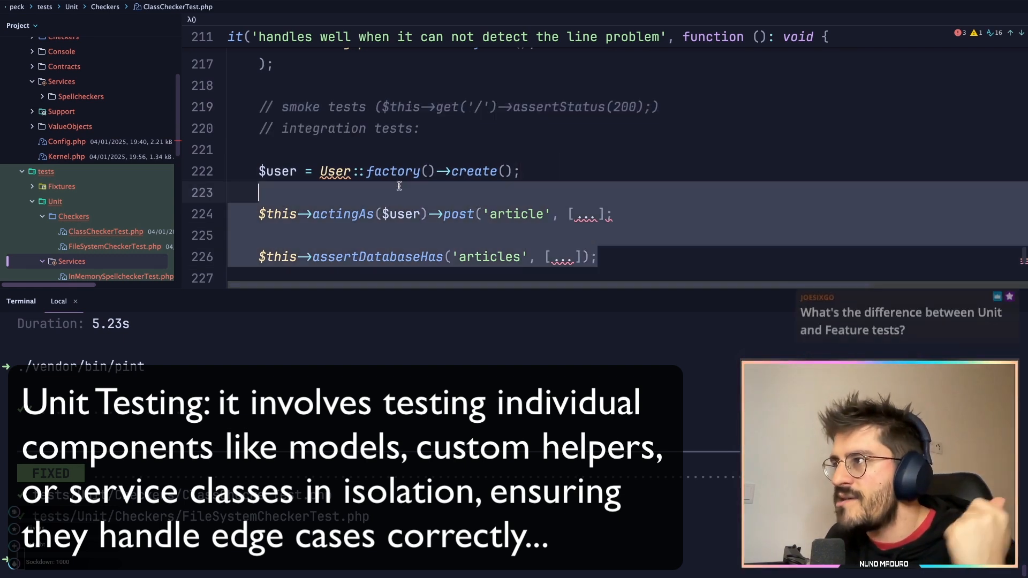
pyautogui.write('// unit tests')
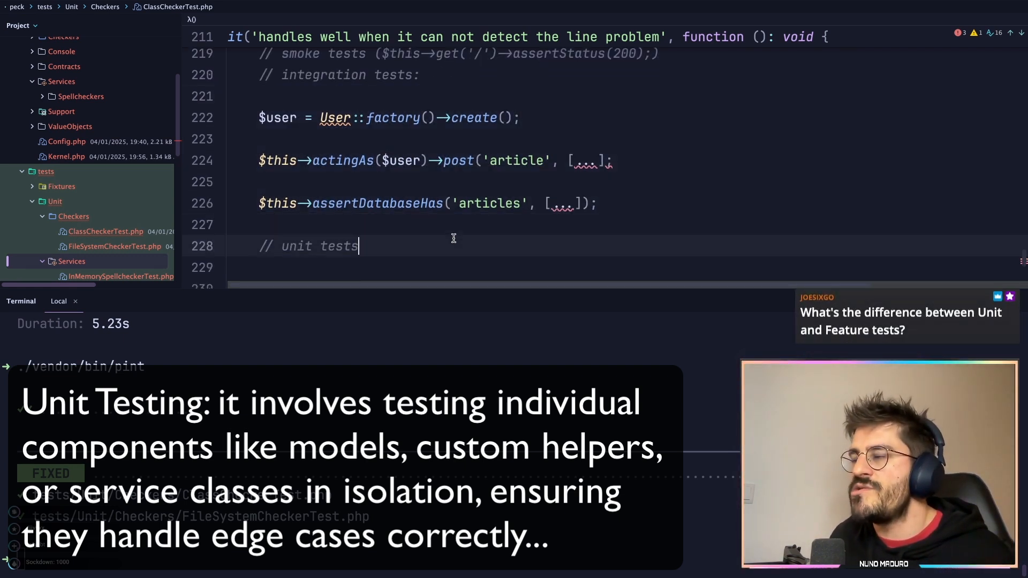
pyautogui.scroll(3)
pyautogui.write('// muit')
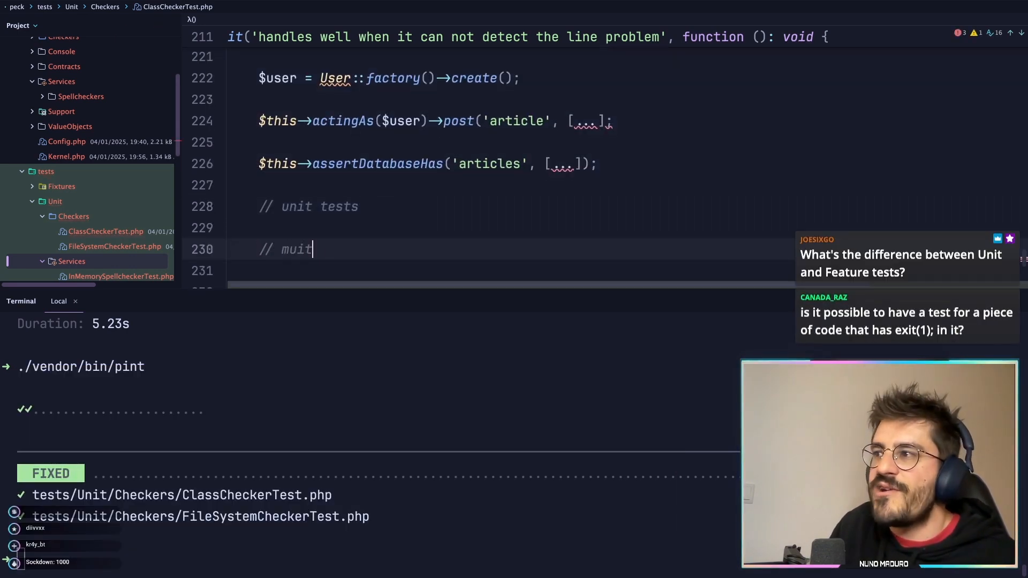
pyautogui.write('ation testing')
pyautogui.click(475, 270)
pyautogui.write('// cover')
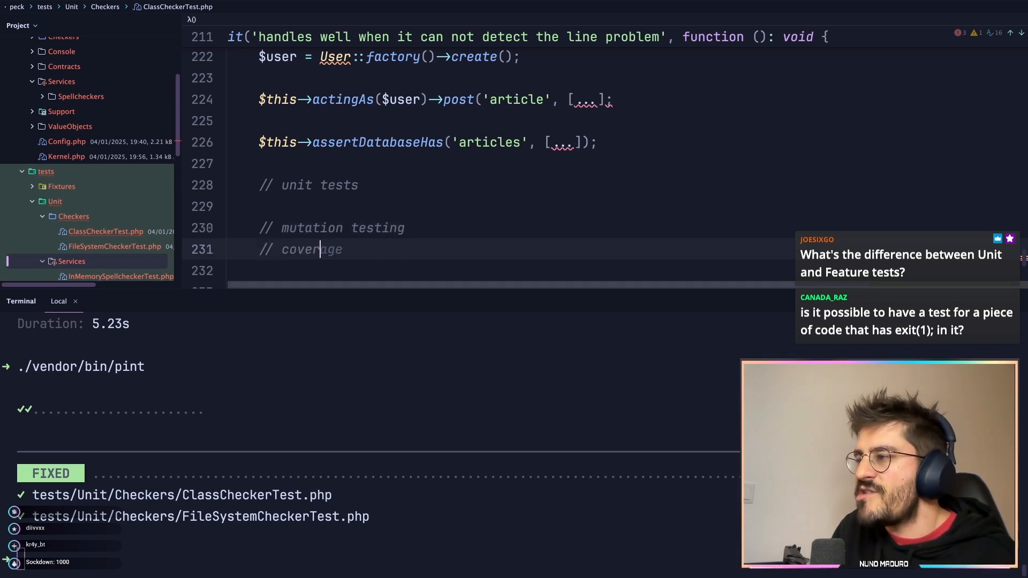
pyautogui.scroll(3)
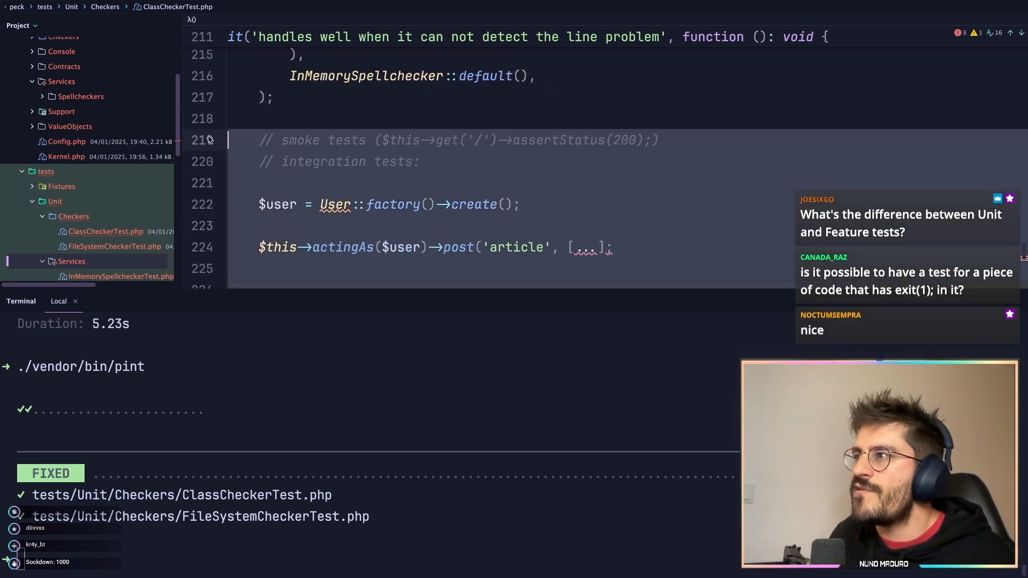